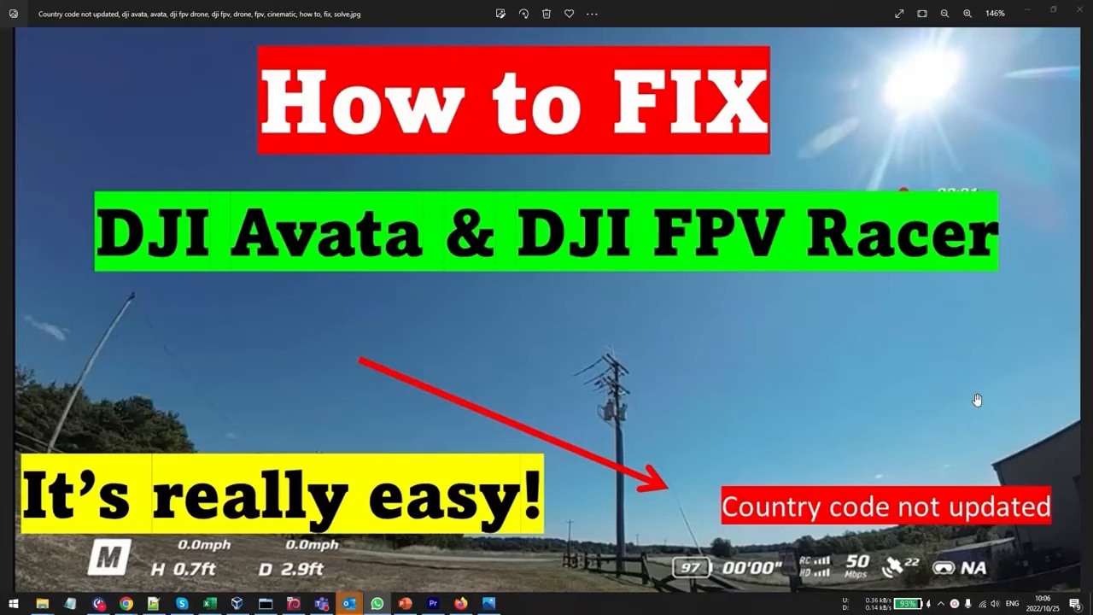
mouse_move(276, 485)
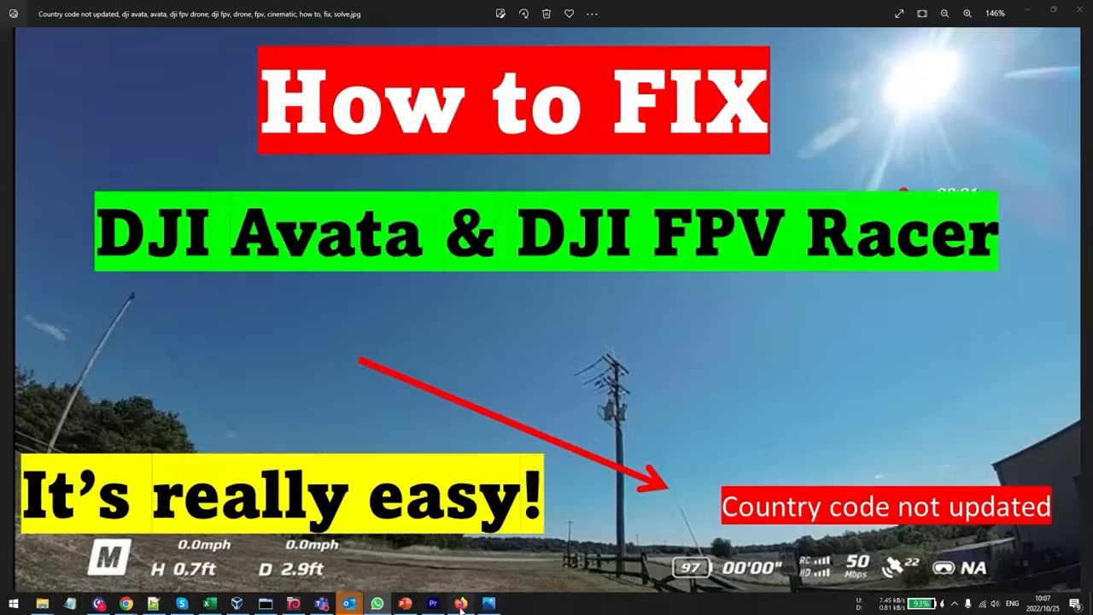
Step: Search Google for 'dji download' and open the DJI Download Center result
left_click(461, 605)
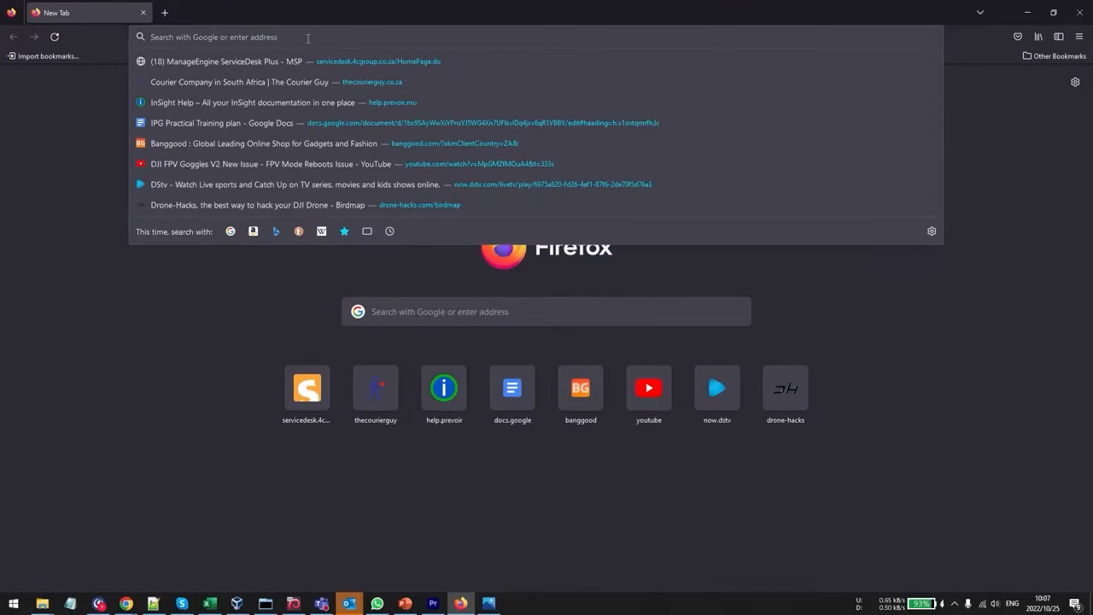
type("djido")
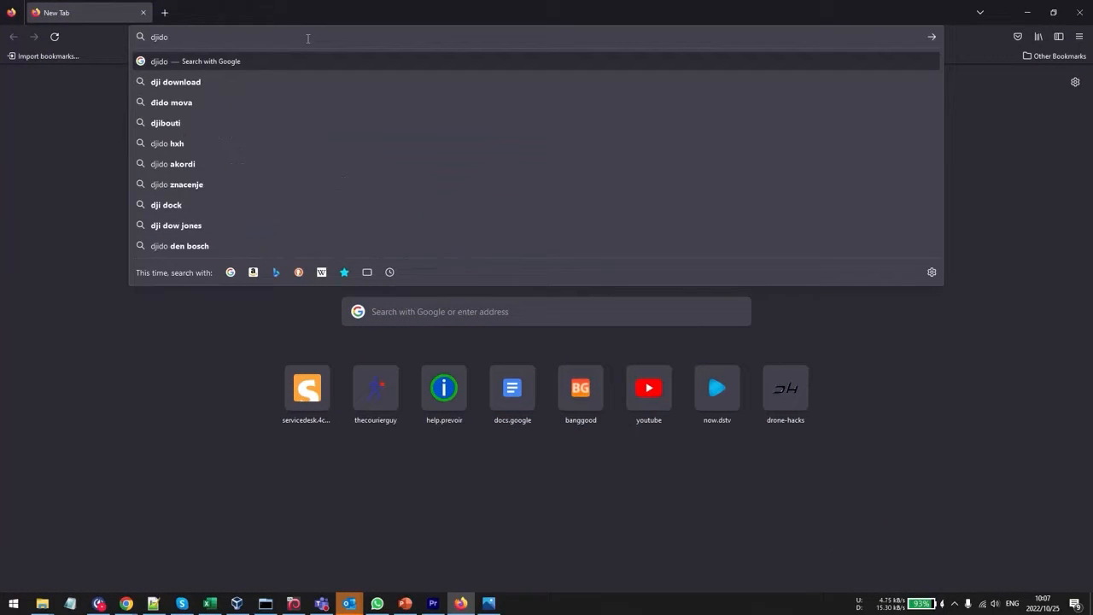
left_click(174, 82)
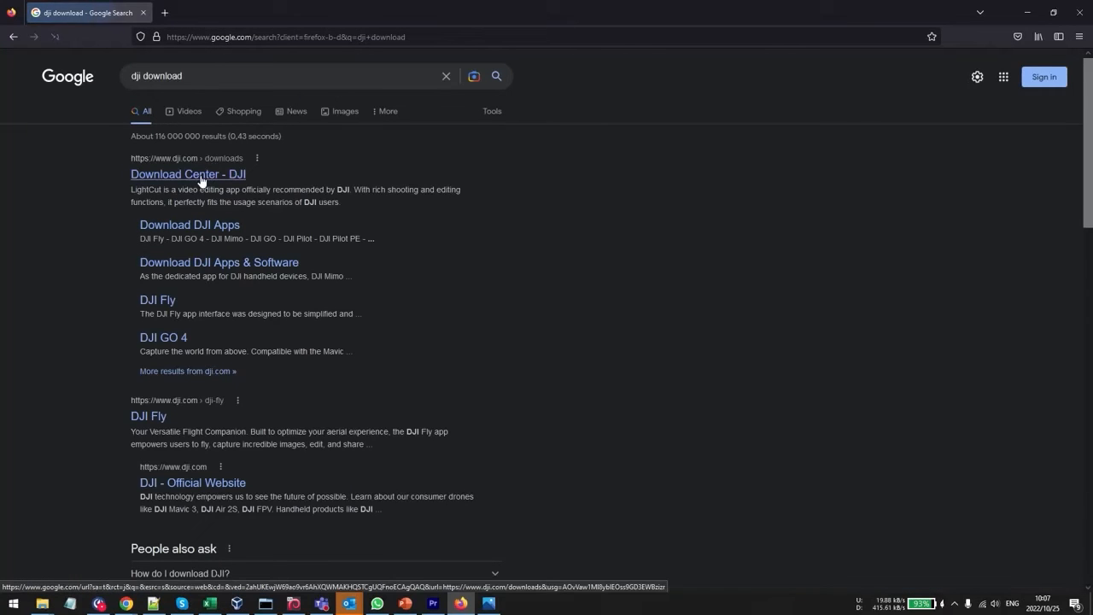
left_click(188, 174)
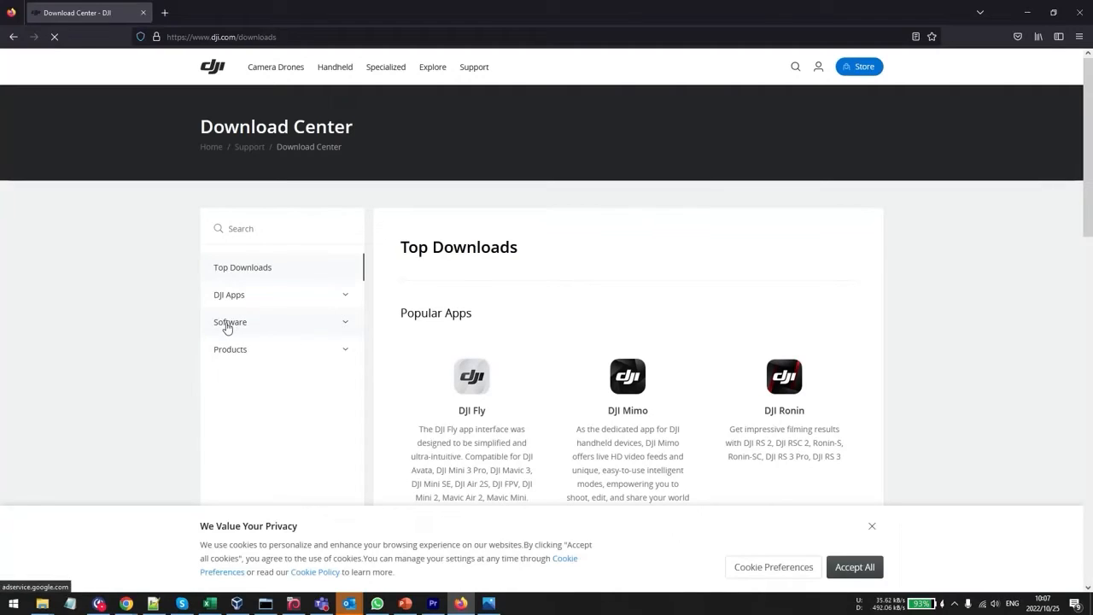
Step: Expand Software, then DJI Assistant 2 Series, to list its variants including DJI FPV series
left_click(229, 321)
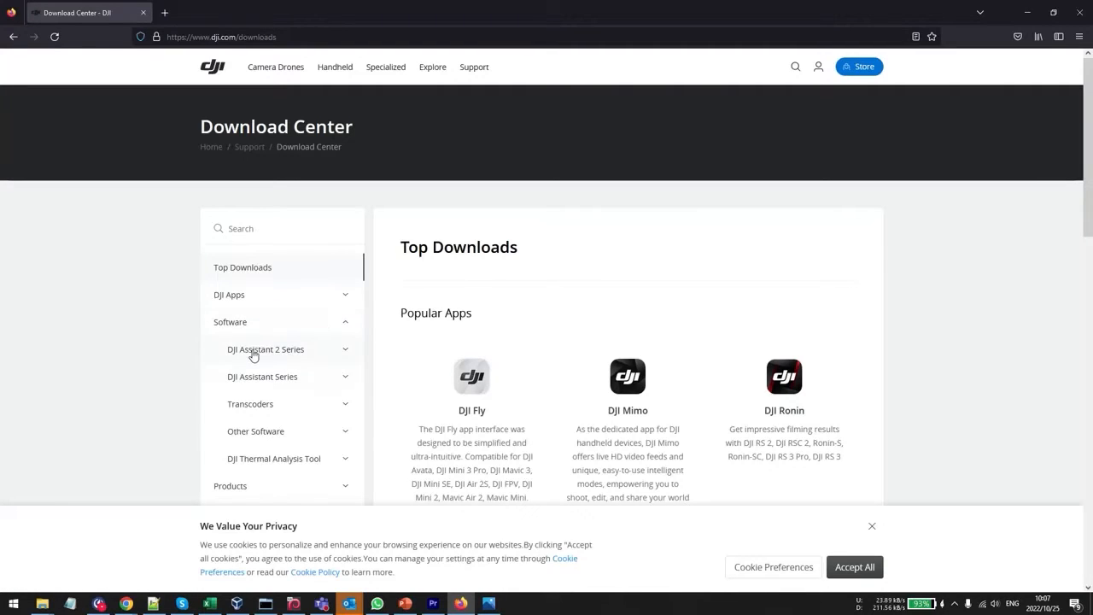
mouse_move(284, 369)
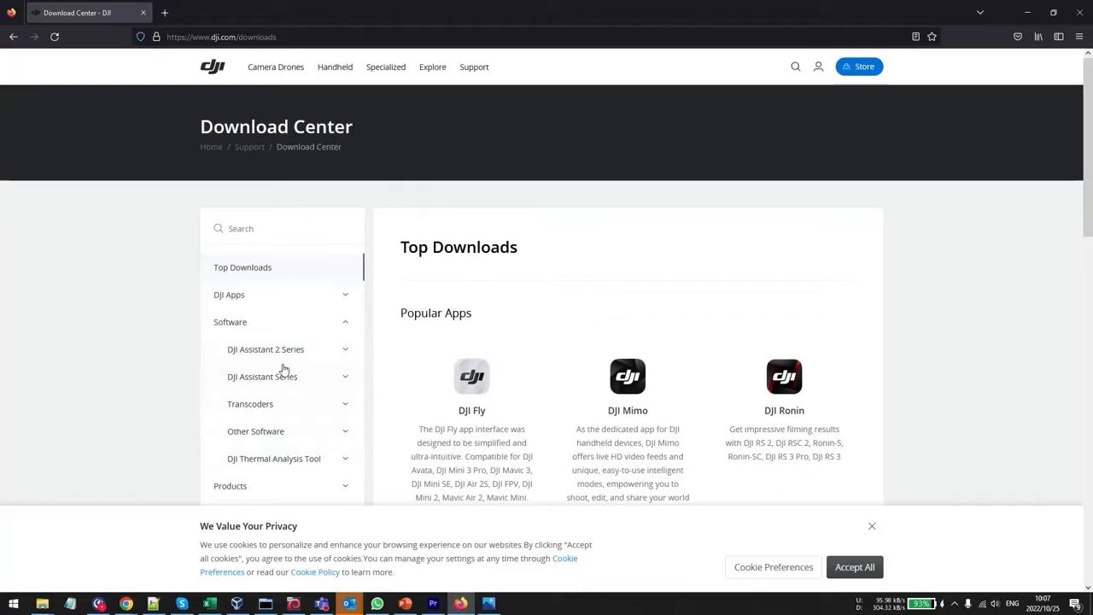
left_click(267, 348)
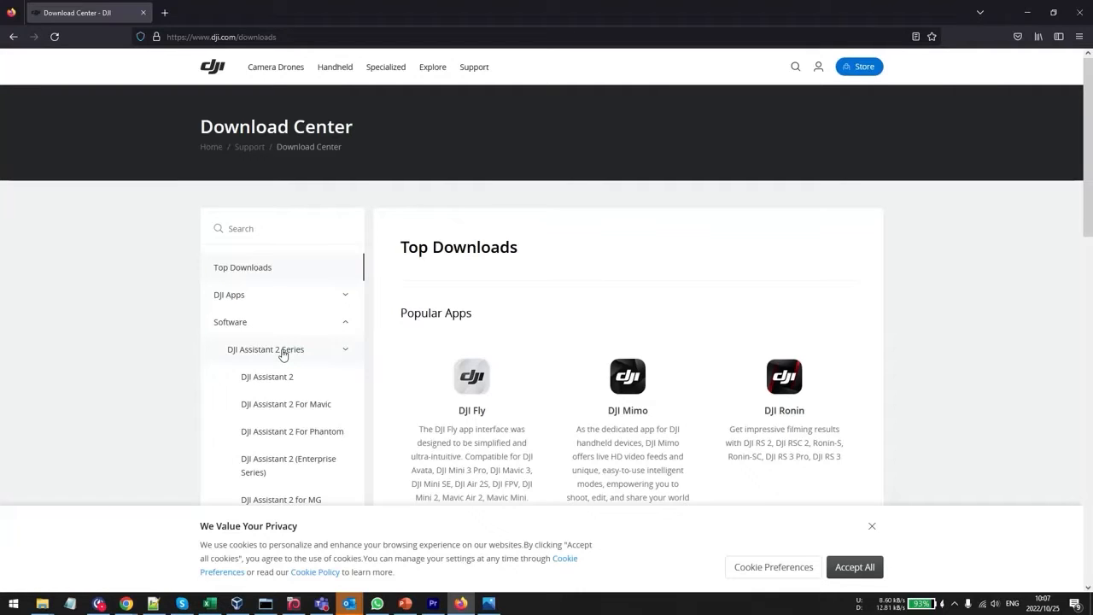
scroll("down", 3)
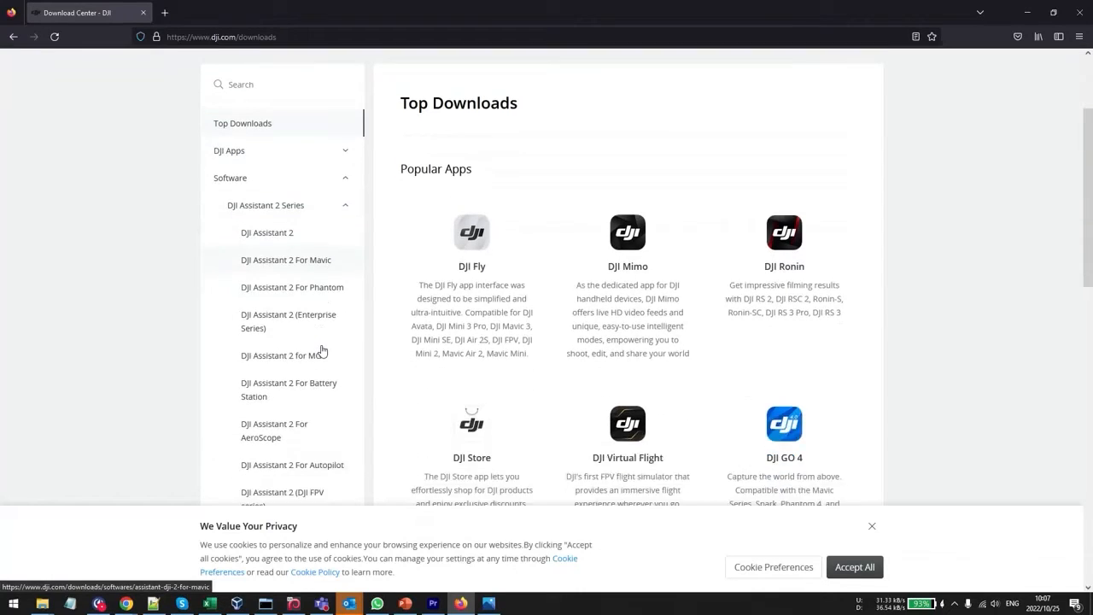
scroll("down", 3)
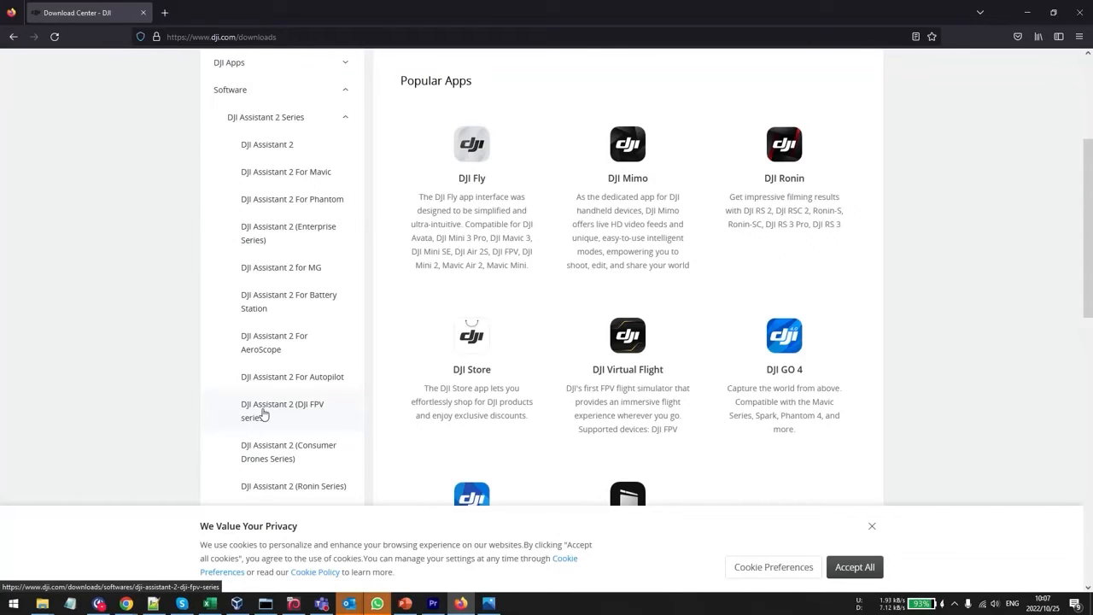
mouse_move(266, 410)
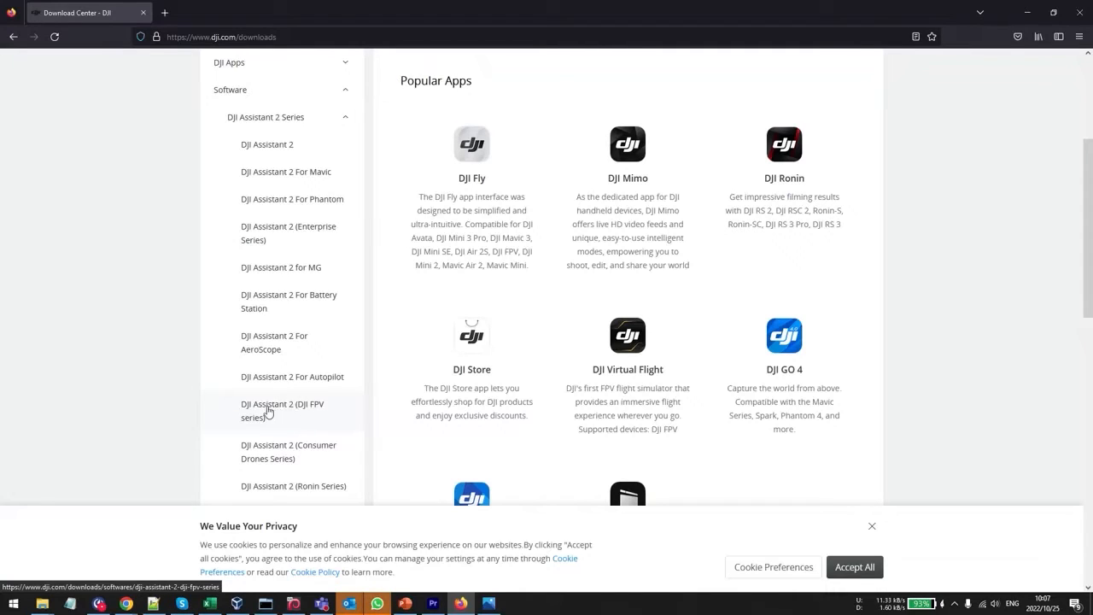
Step: Review the DJI Assistant 2 (DJI FPV series) page, then move to another DJI Assistant 2 variant
left_click(282, 410)
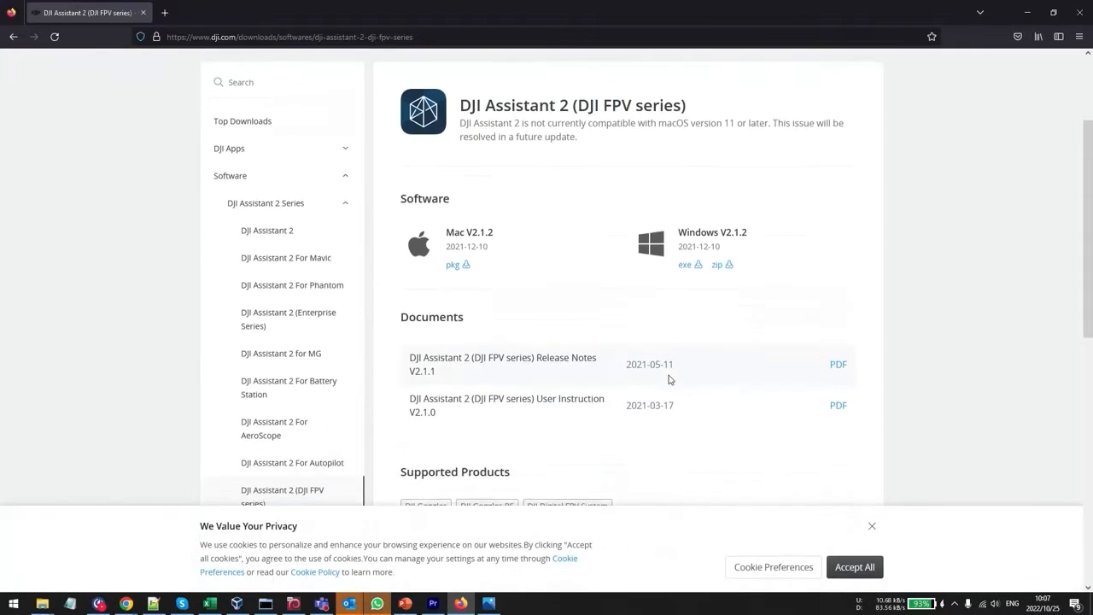
scroll("down", 3)
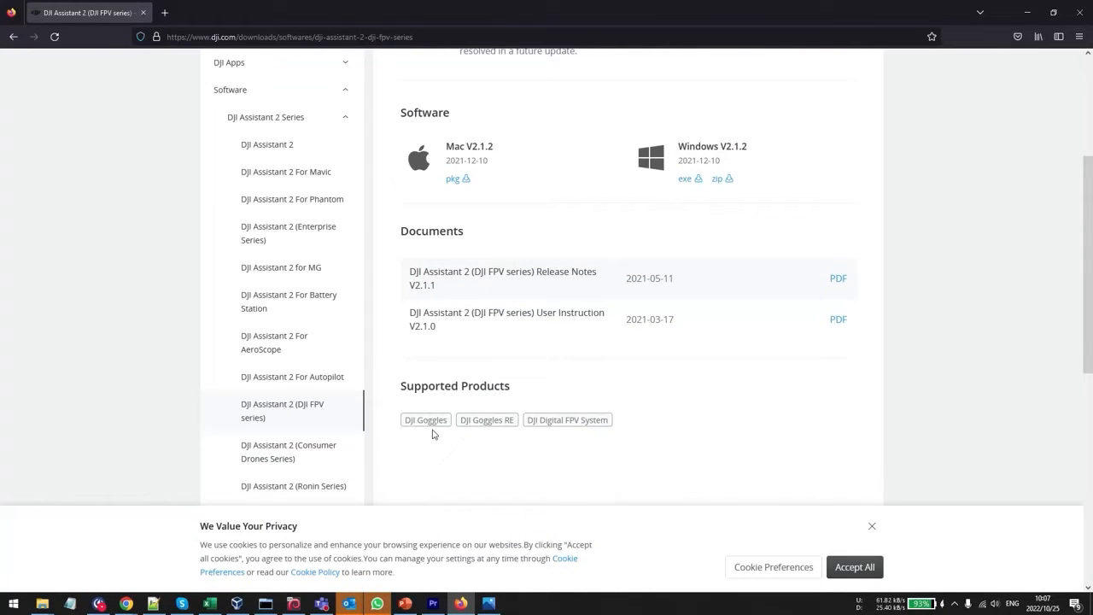
mouse_move(543, 433)
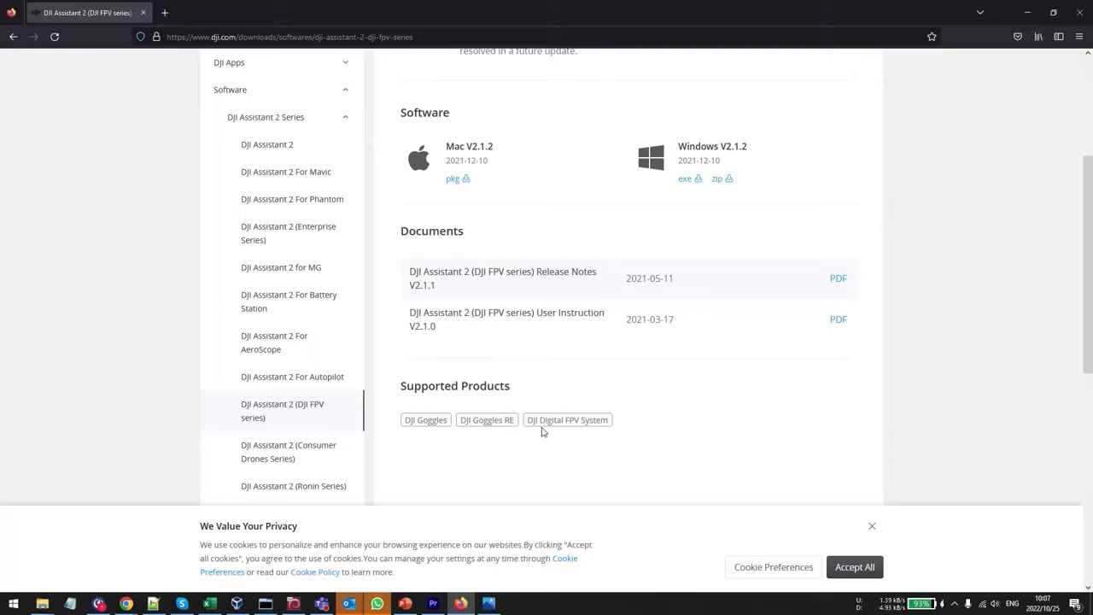
mouse_move(623, 390)
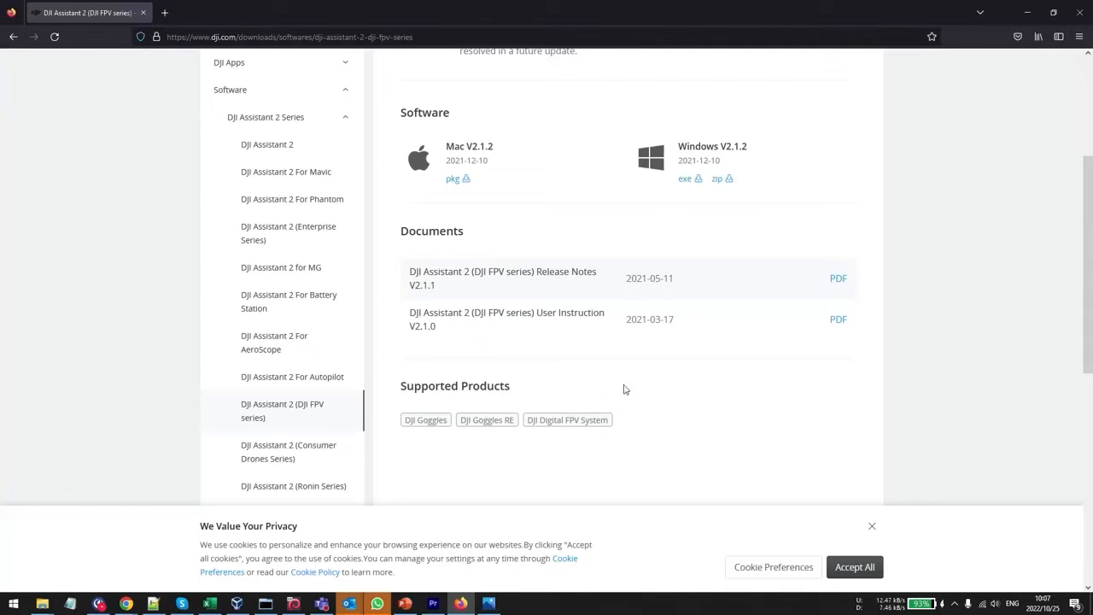
mouse_move(581, 432)
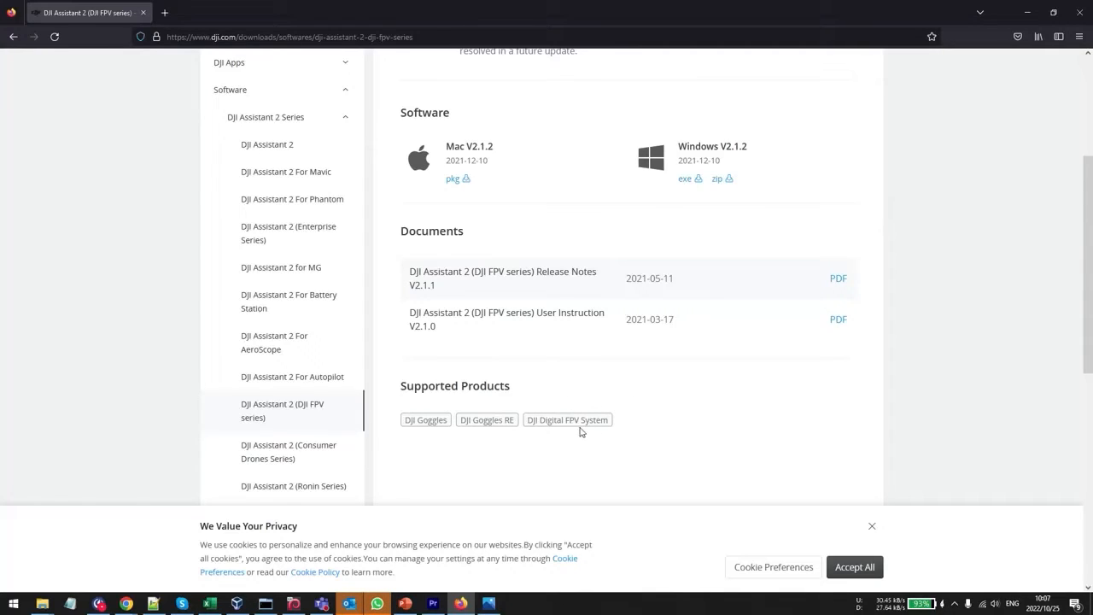
mouse_move(589, 416)
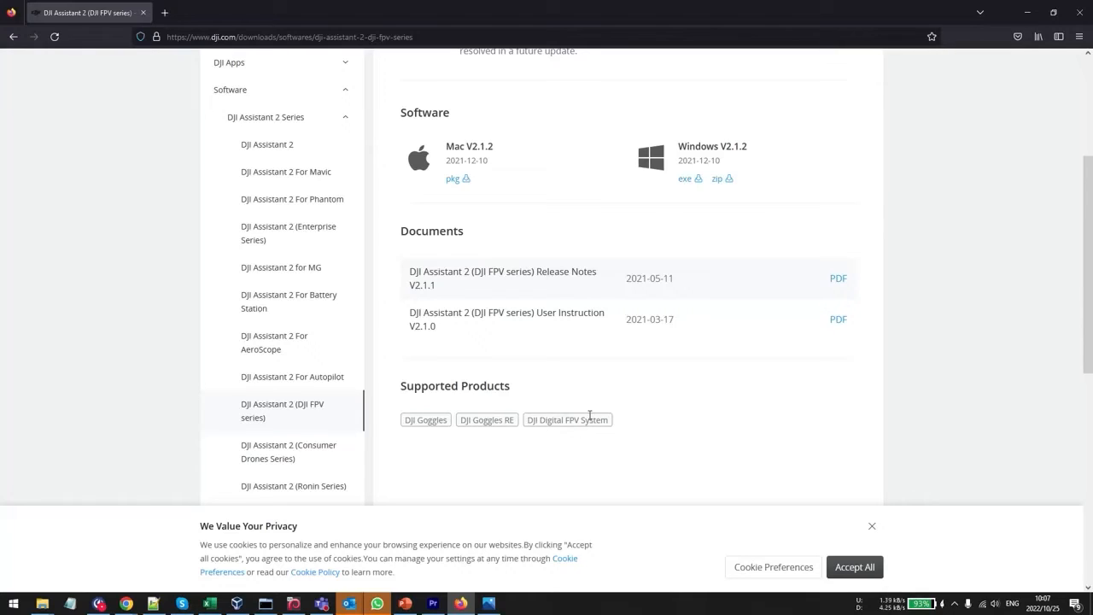
mouse_move(599, 379)
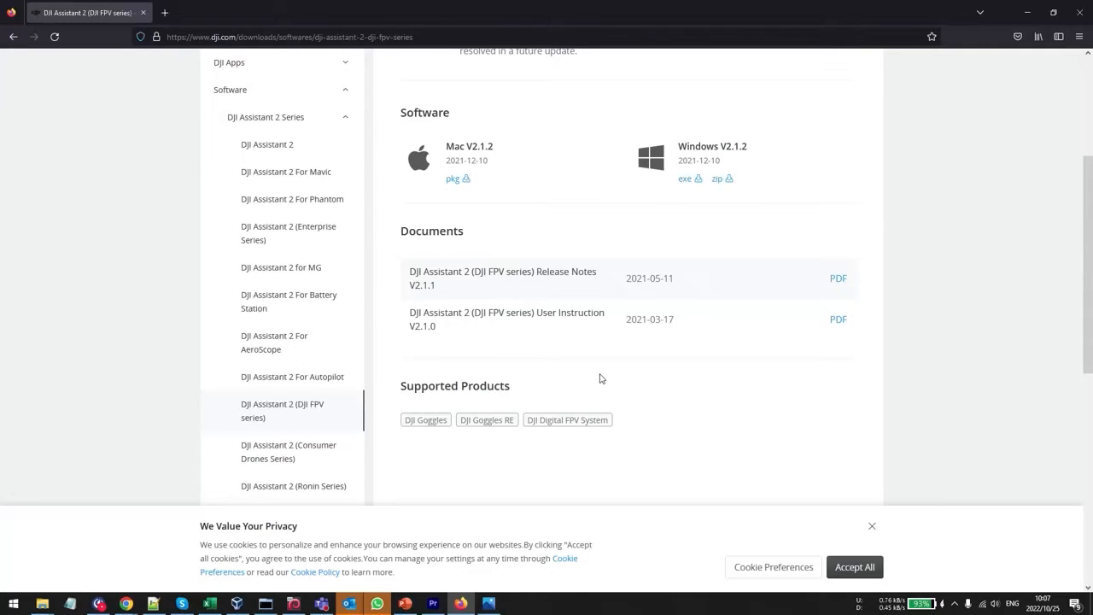
mouse_move(622, 352)
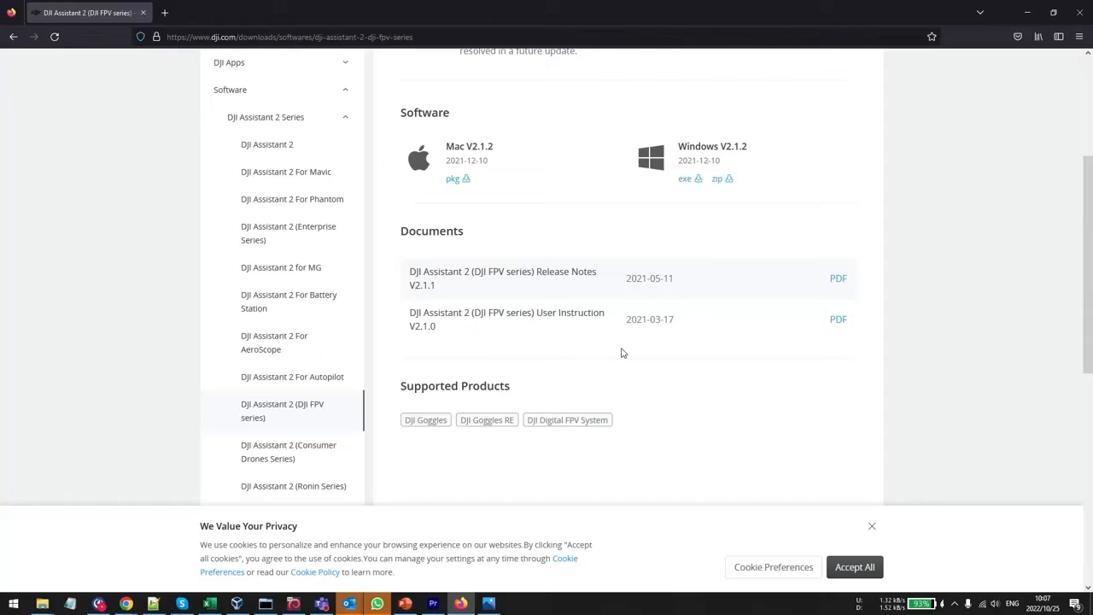
mouse_move(410, 275)
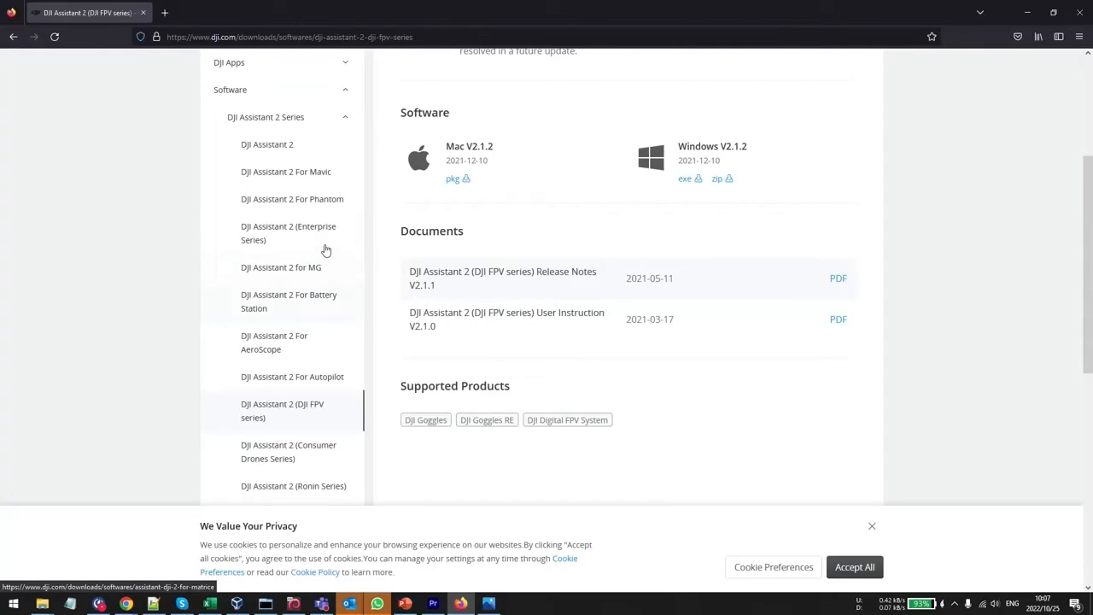
mouse_move(323, 211)
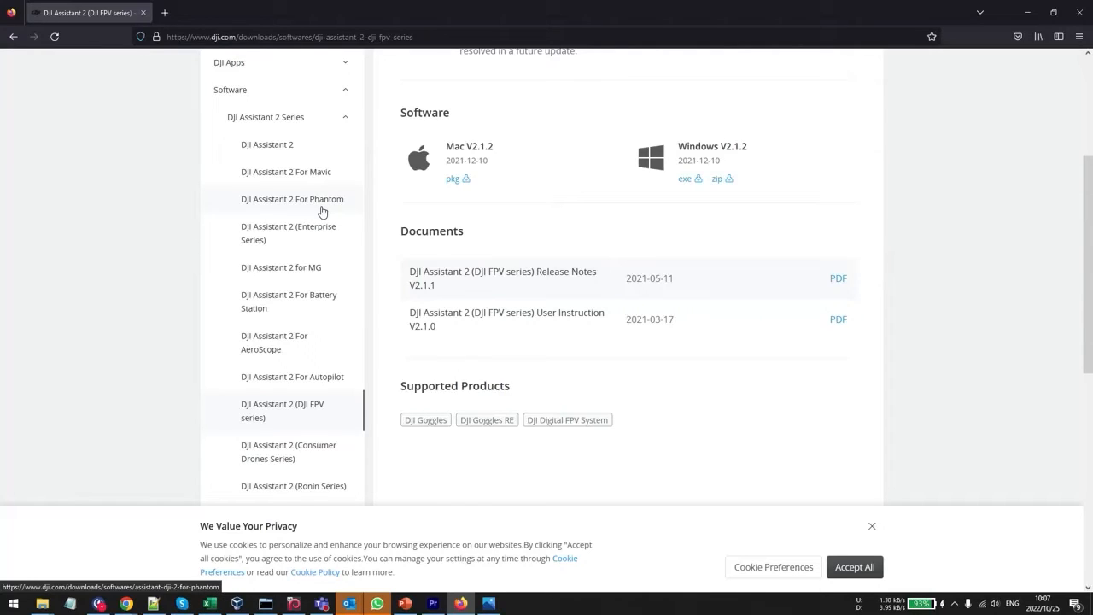
mouse_move(311, 174)
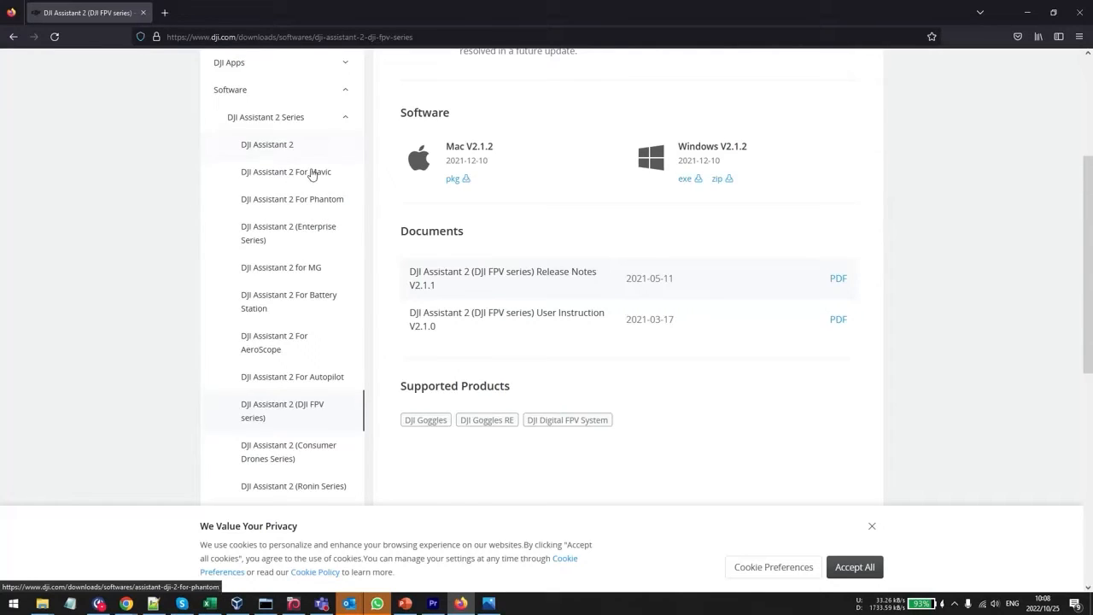
left_click(266, 143)
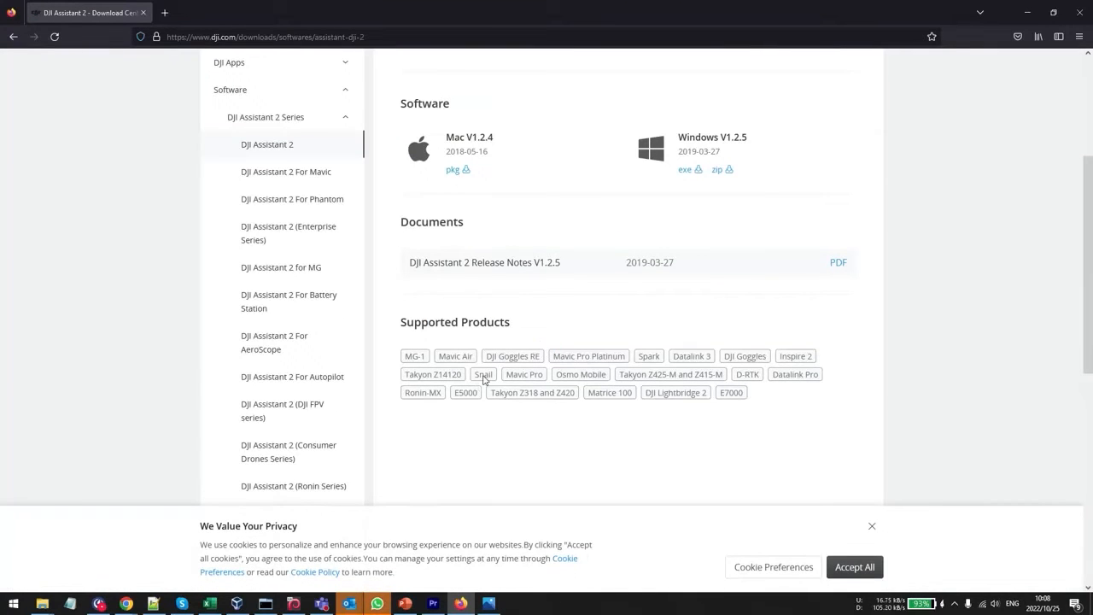
mouse_move(533, 390)
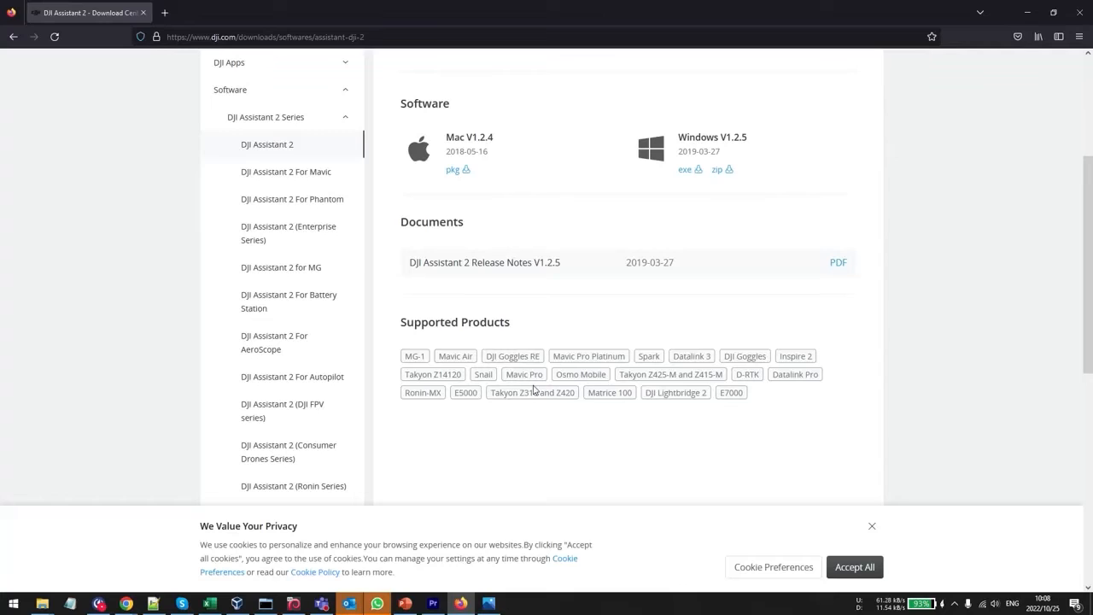
Step: Reach the DJI Assistant 2 (Consumer Drones Series) page with Windows V2.1.11 downloads
left_click(293, 198)
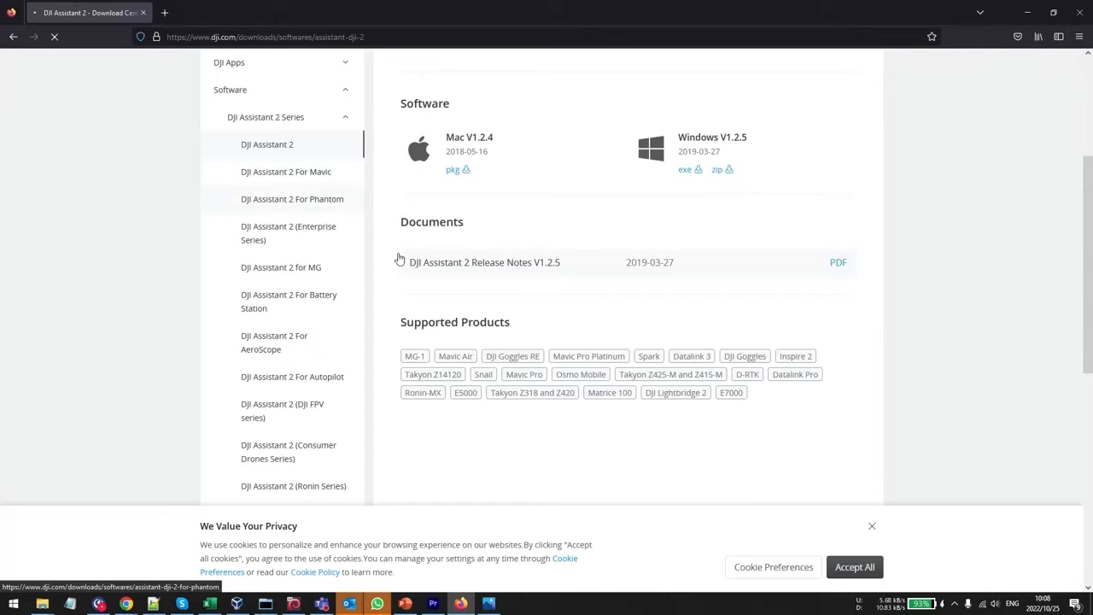
left_click(287, 171)
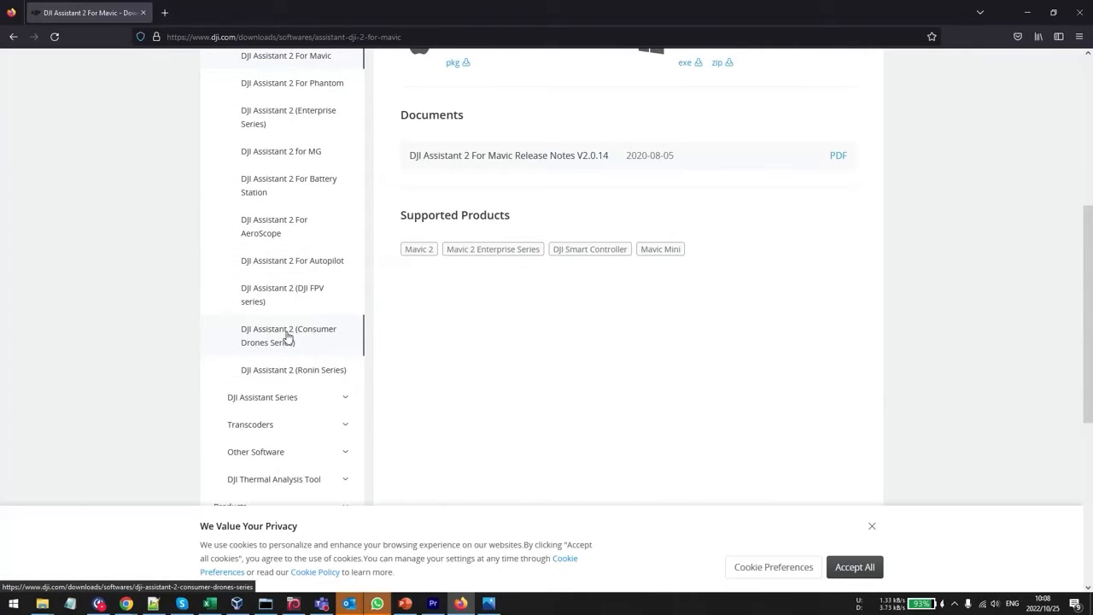
left_click(289, 335)
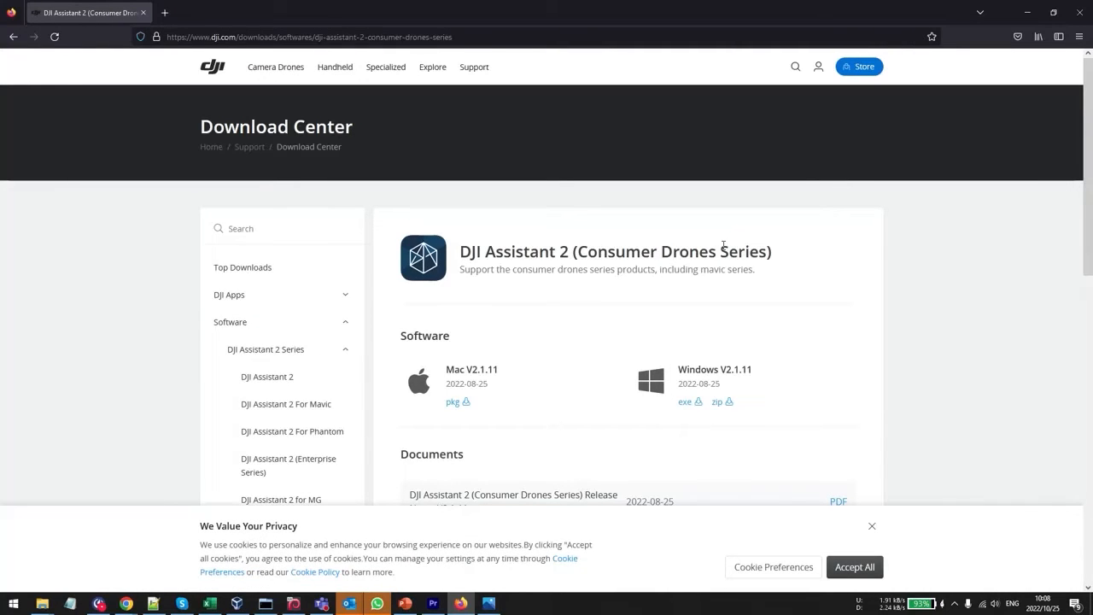
scroll("down", 3)
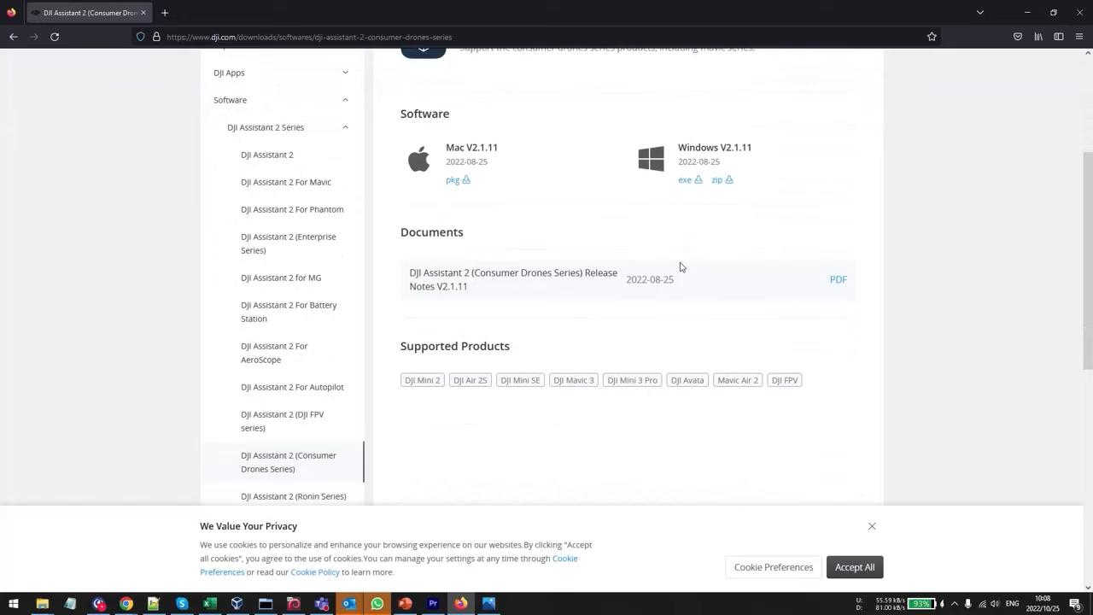
scroll("down", 3)
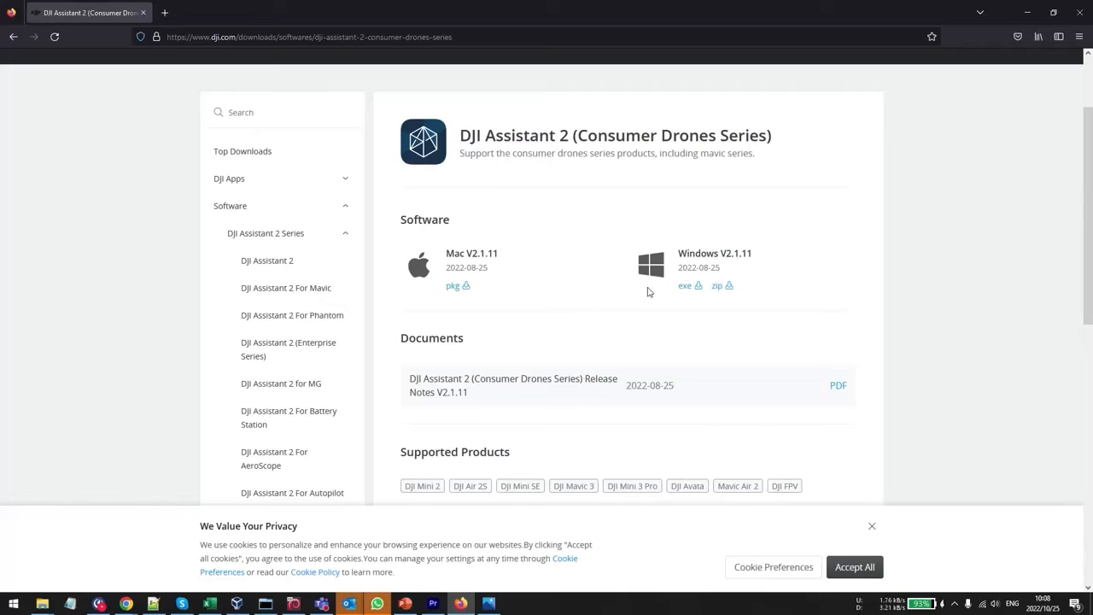
mouse_move(714, 362)
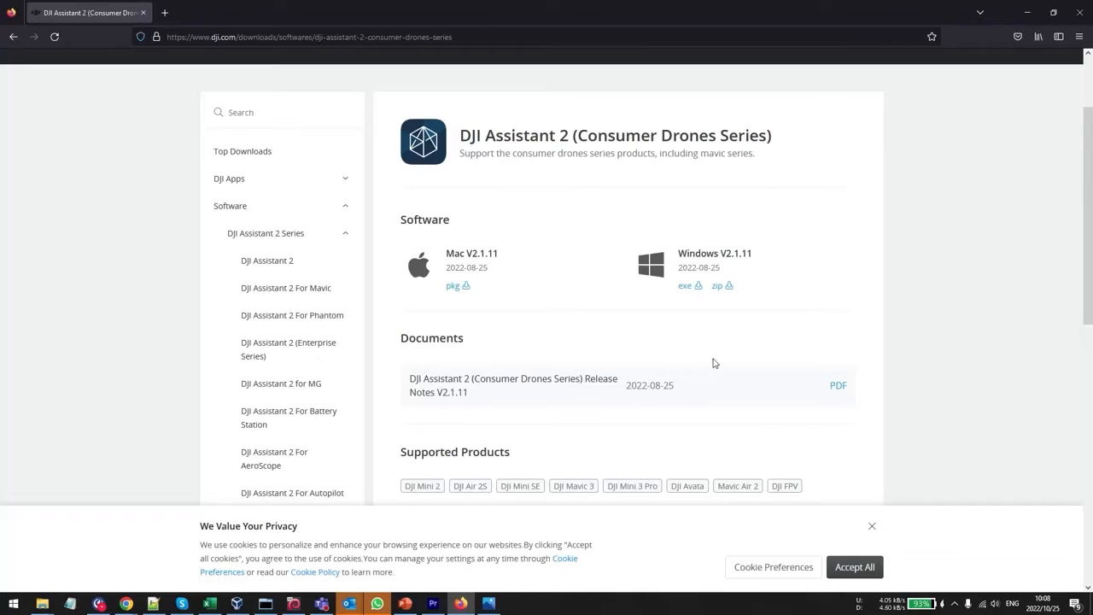
Step: Search Start for 'dji' to launch DJI Assistant 2 (Consumer Drones Series)
left_click(871, 526)
type("dj")
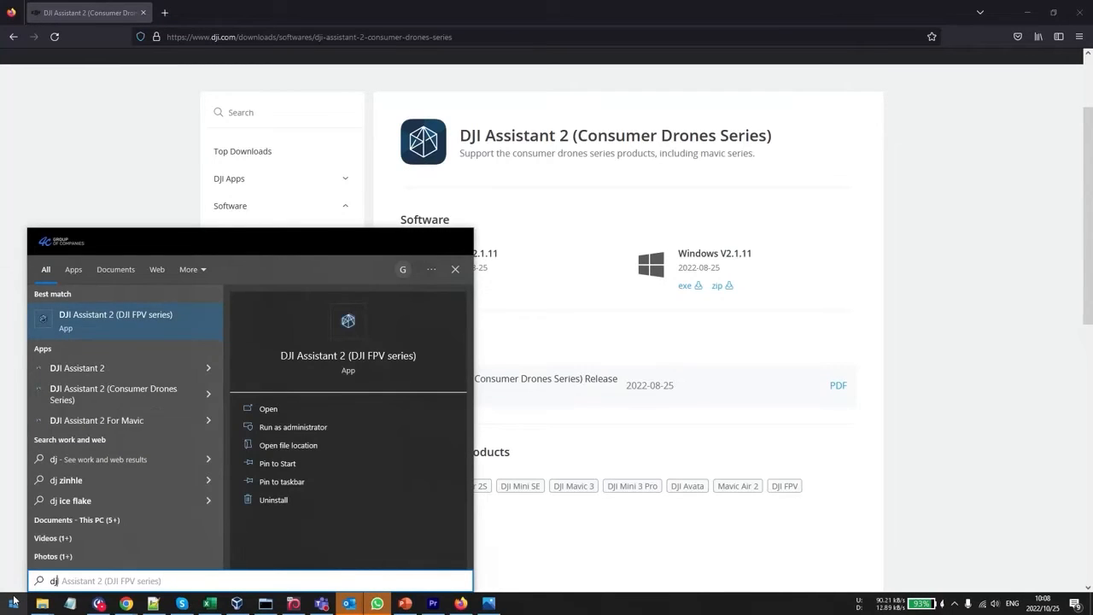
mouse_move(113, 392)
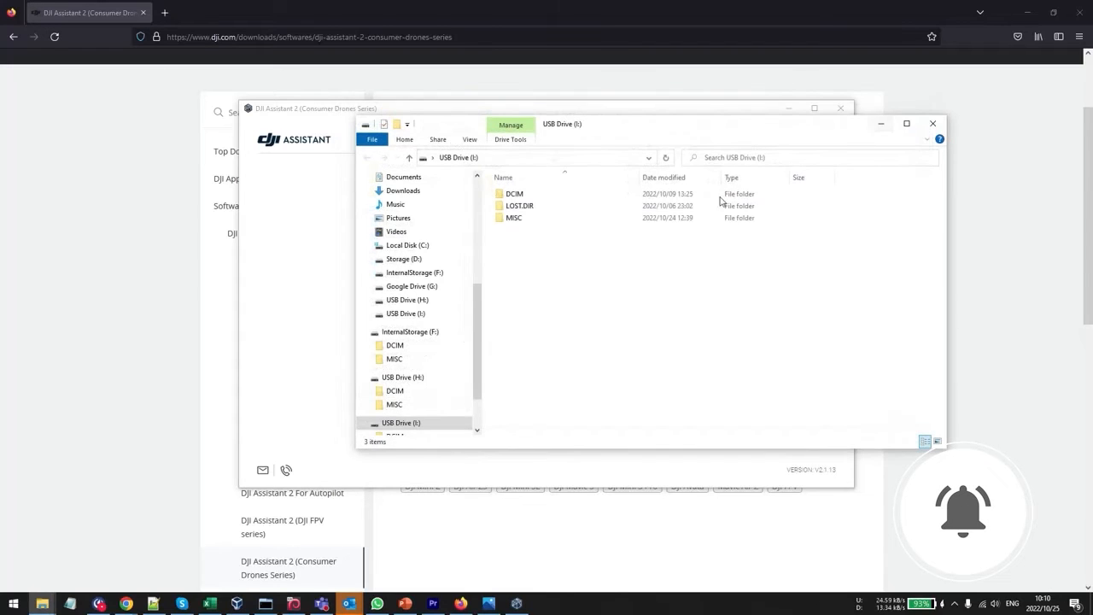
Step: Close the USB Drive (I:) and InternalStorage (F:) Explorer windows while the Avata connects
left_click(932, 123)
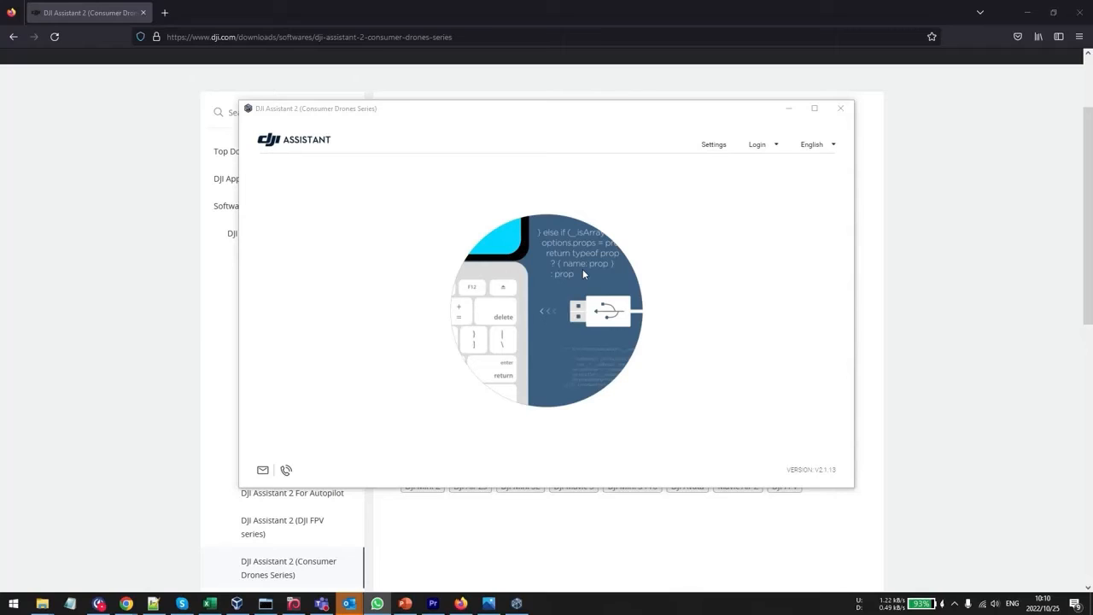
mouse_move(656, 381)
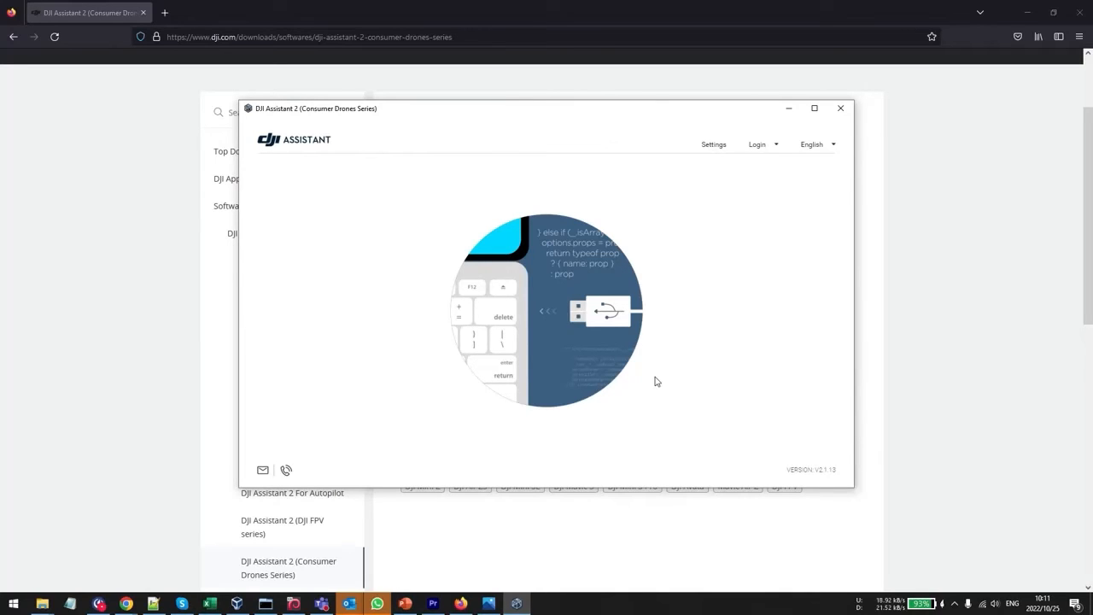
mouse_move(390, 264)
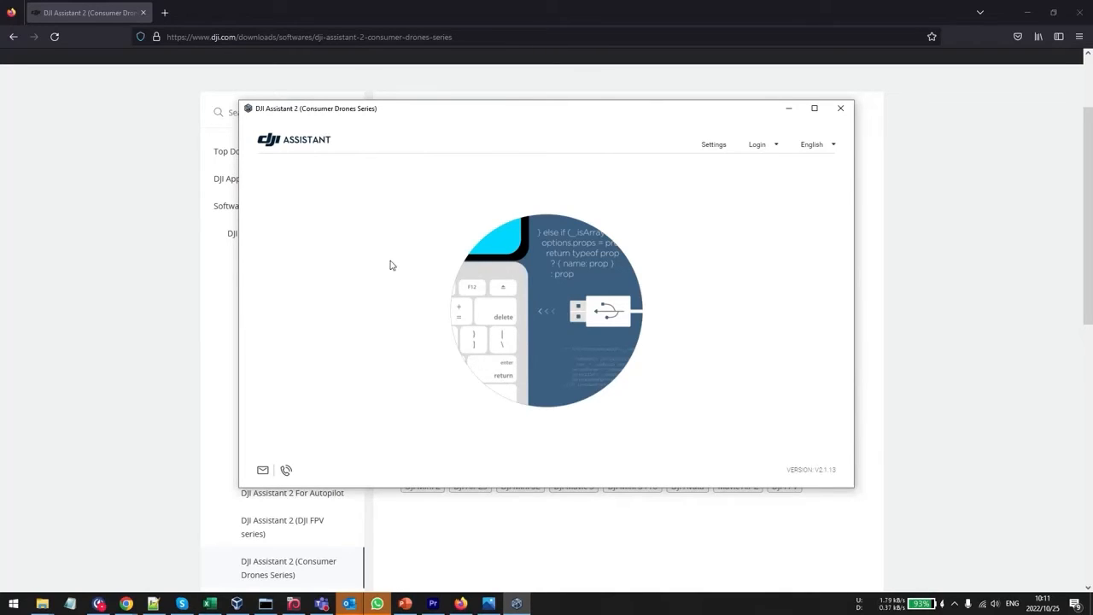
mouse_move(375, 261)
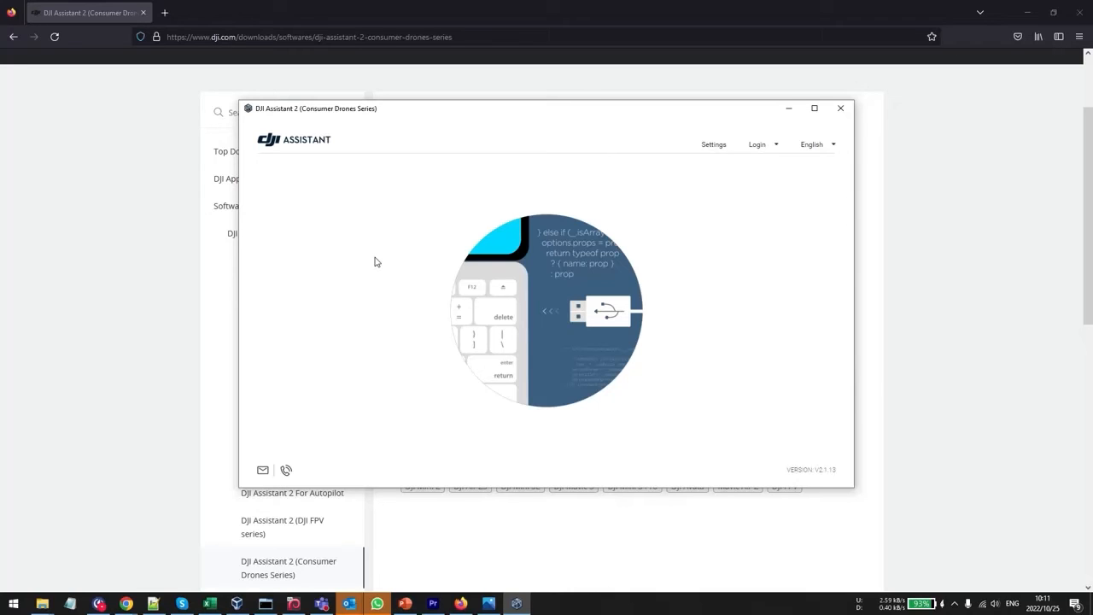
mouse_move(776, 284)
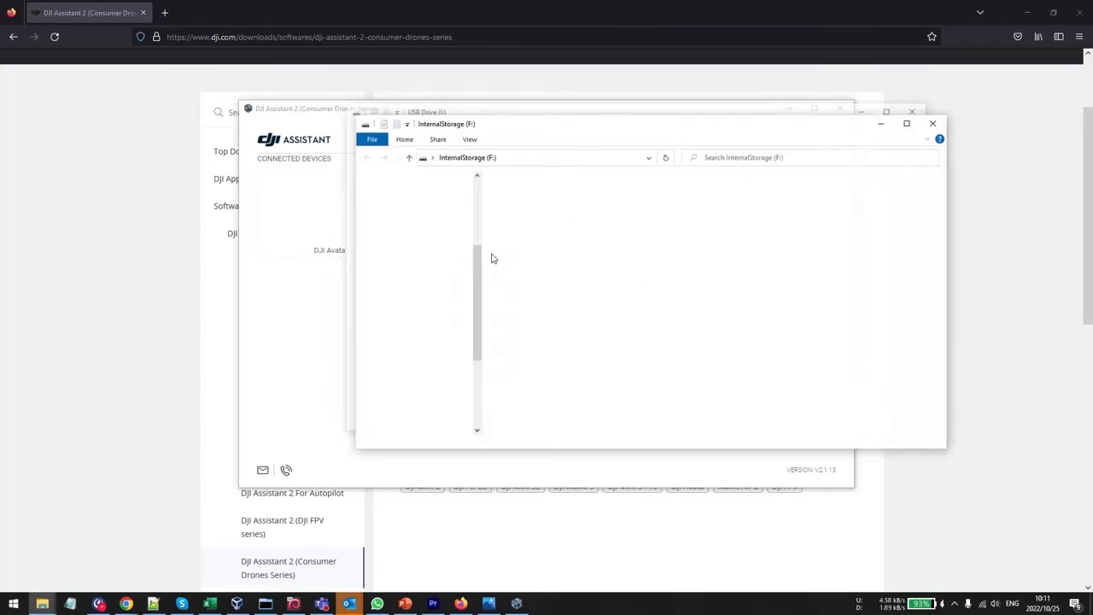
left_click(933, 123)
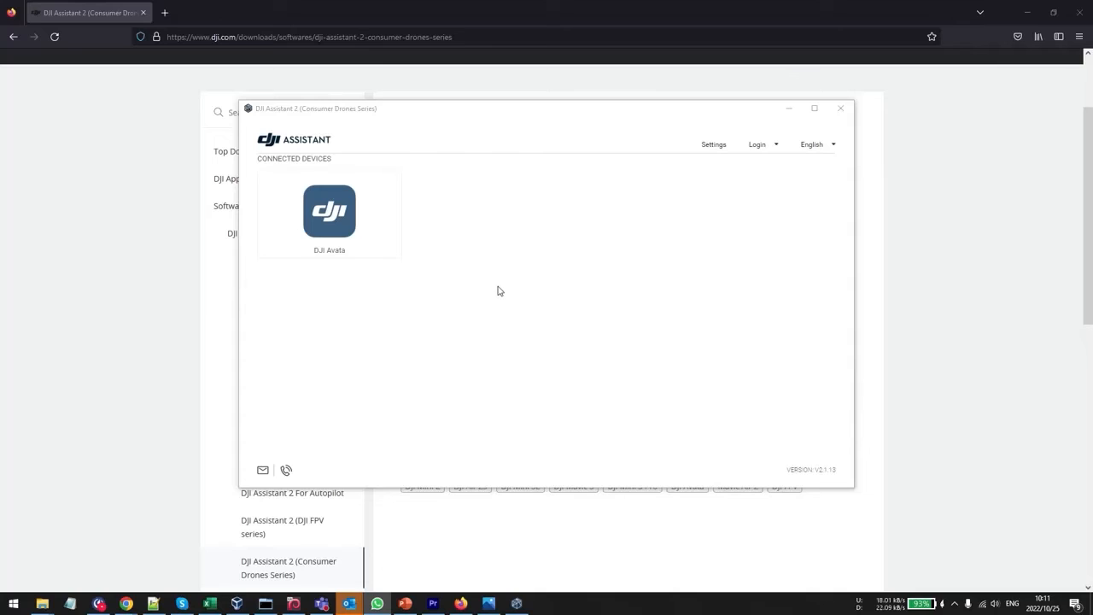
mouse_move(437, 253)
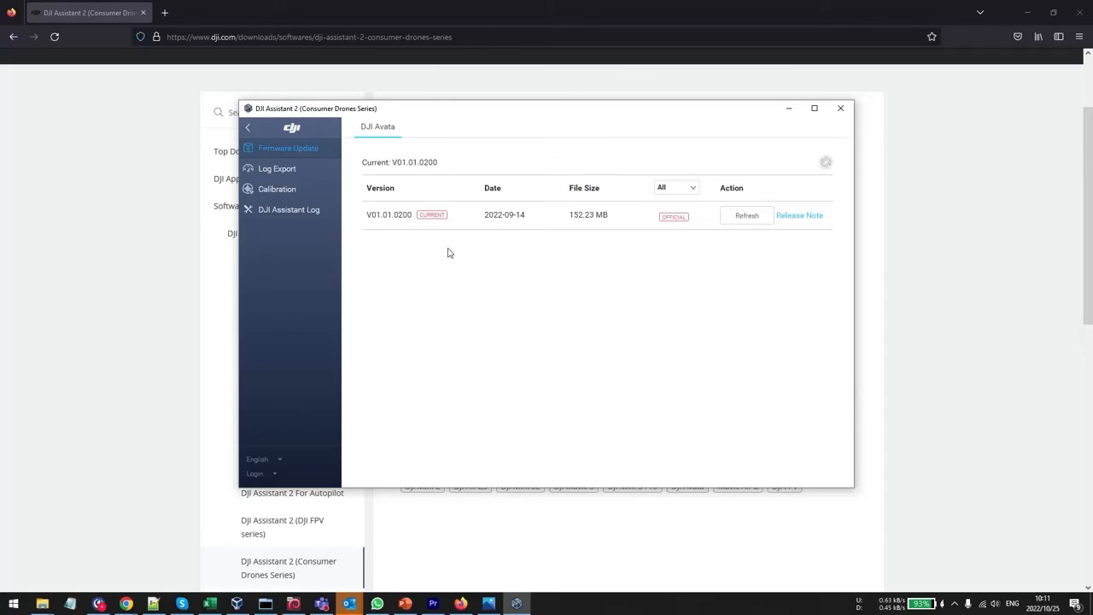
mouse_move(714, 327)
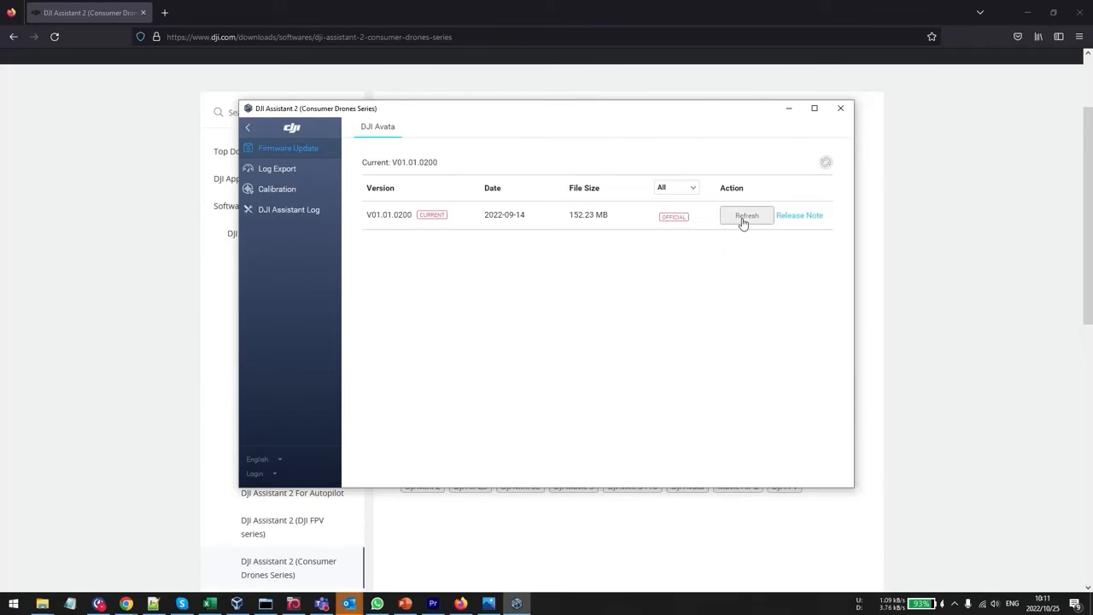
Step: Refresh the DJI Avata firmware V01.01.0200 and start the update until it completes at 100%
left_click(745, 215)
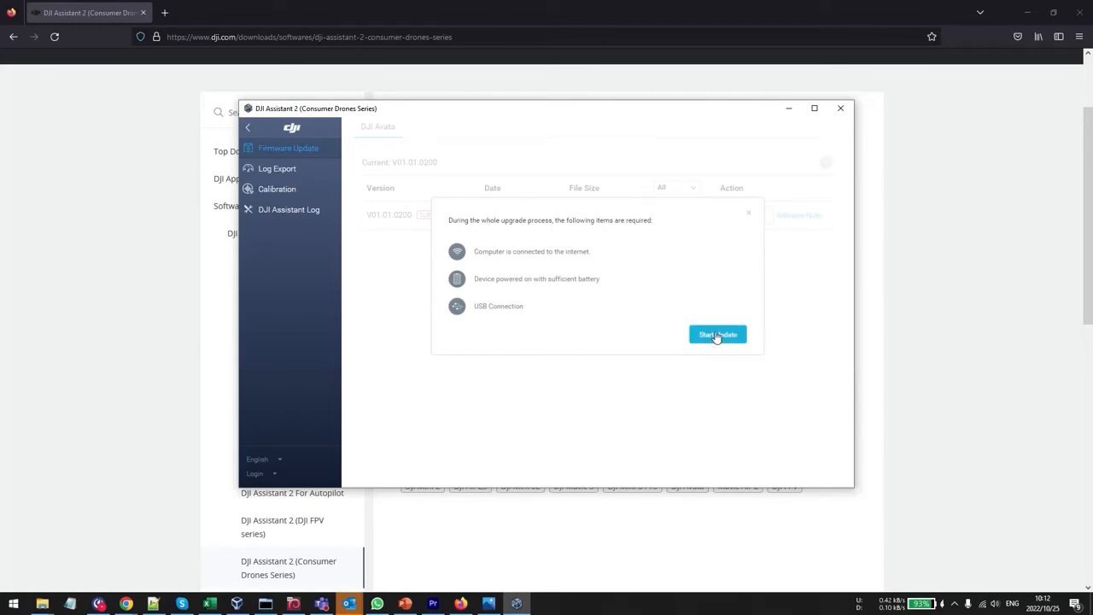
left_click(717, 333)
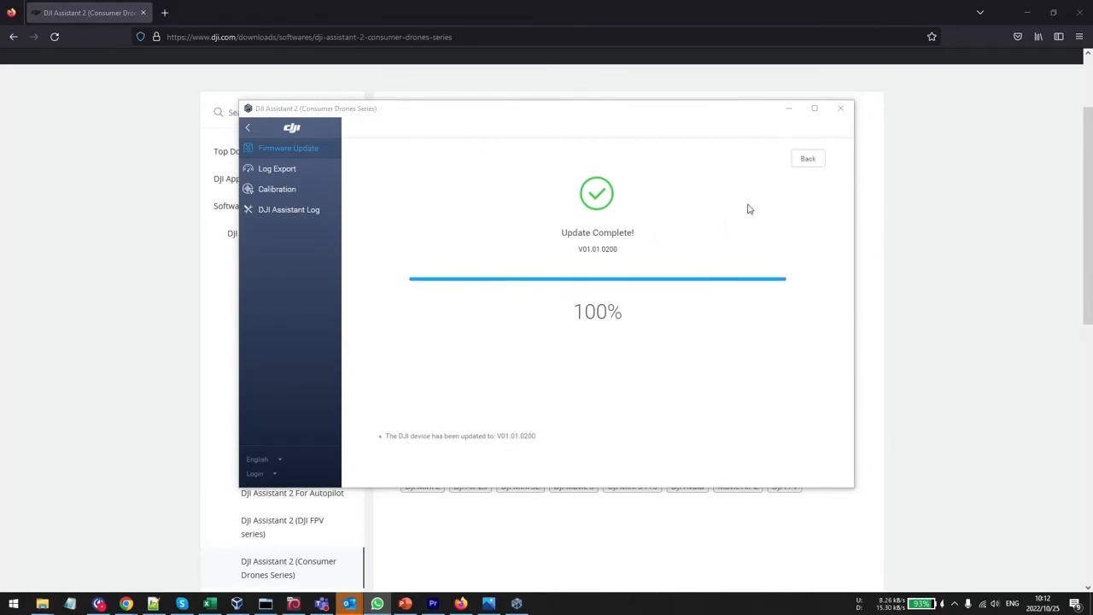
Step: Return from Update Complete to the firmware list showing V01.01.0200 as current
left_click(806, 157)
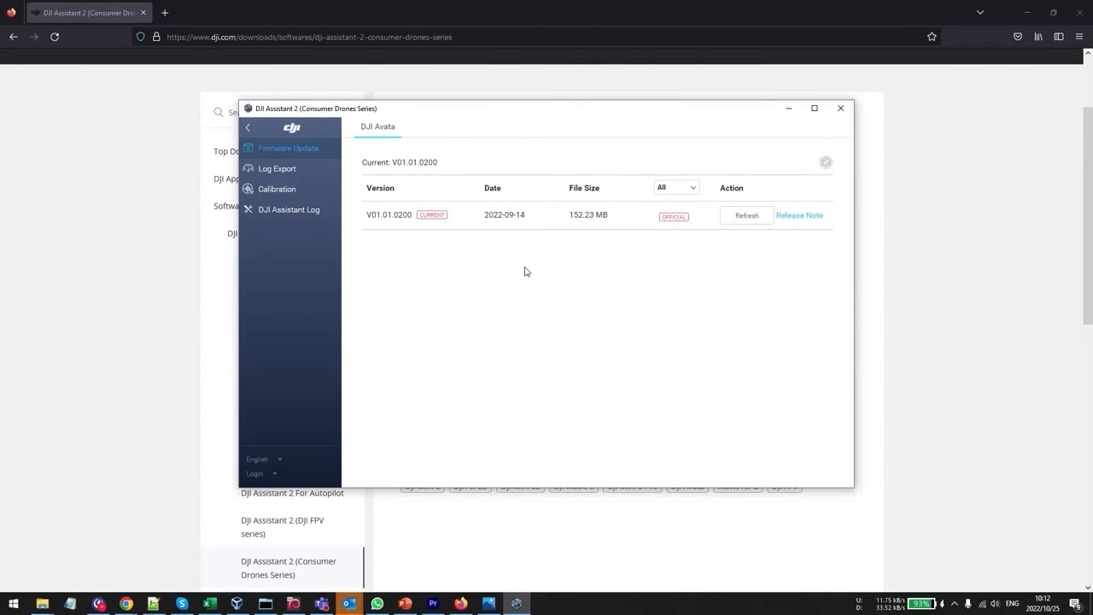
mouse_move(562, 287)
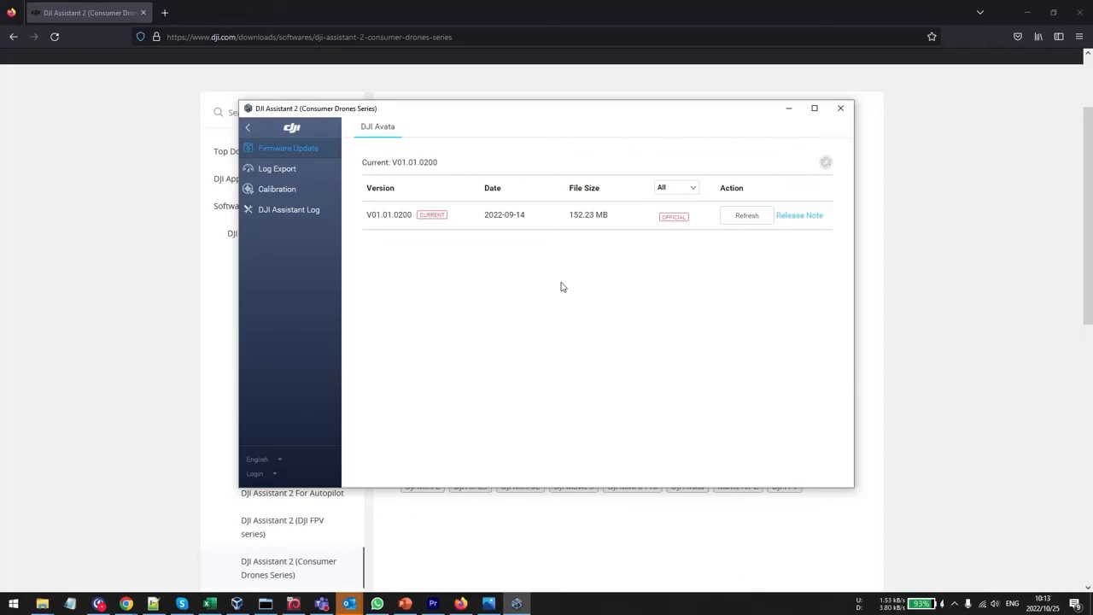
mouse_move(656, 288)
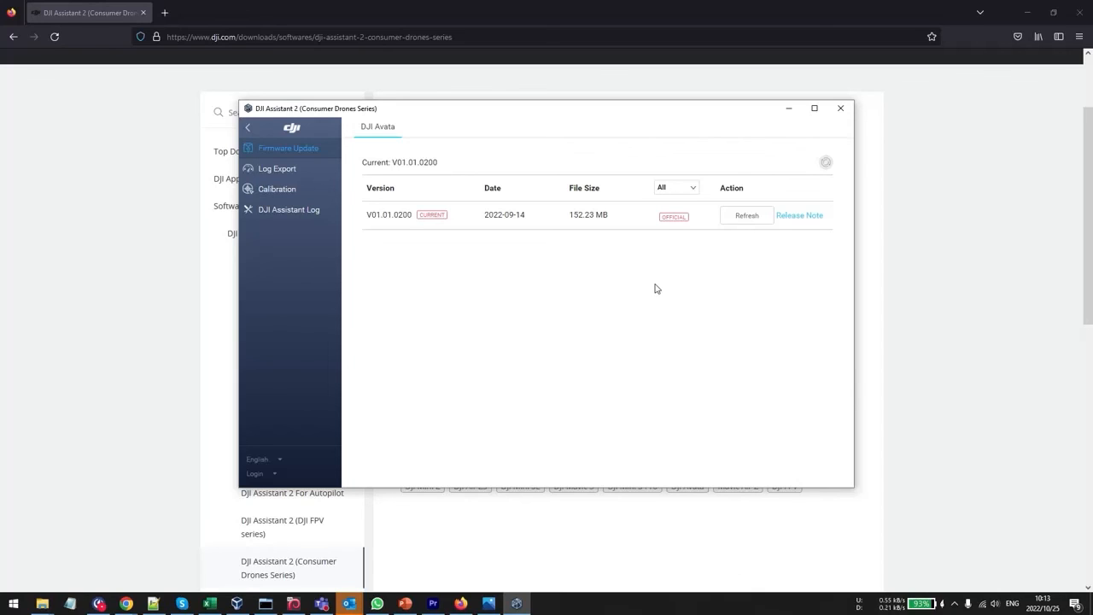